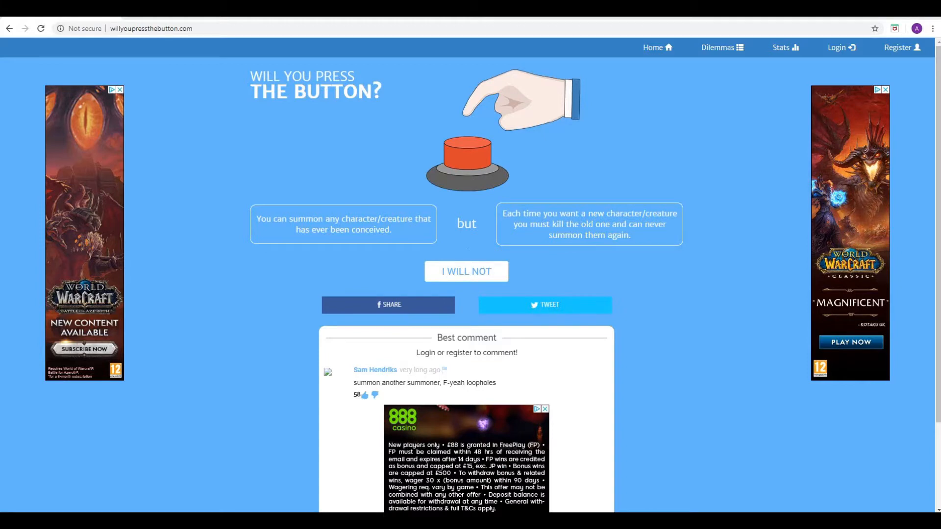
Press the button on the summon-any-creature dilemma, revealing 67% pressed versus 33% not
{"action": "left_click", "coordinate": [467, 151]}
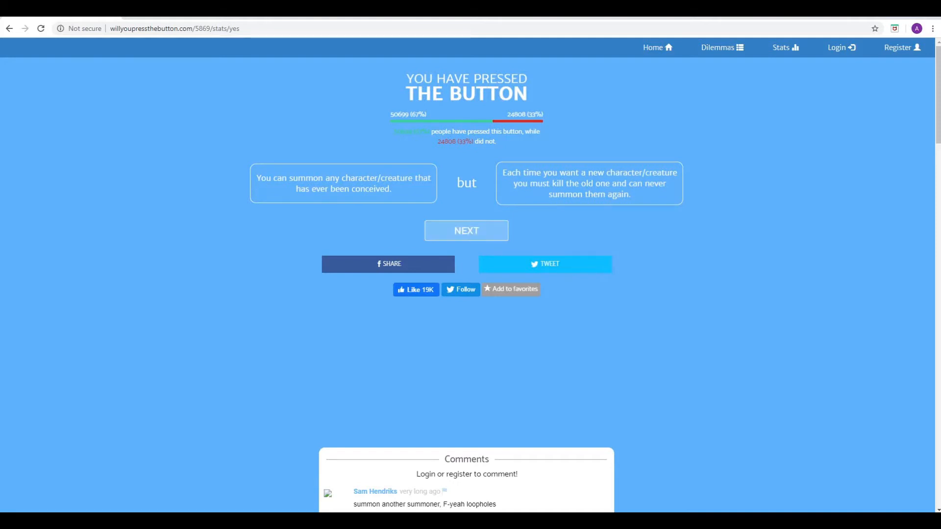
Advance to the animal-transformation dilemma and answer 'I will not', showing 49% versus 51%
{"action": "left_click", "coordinate": [466, 230]}
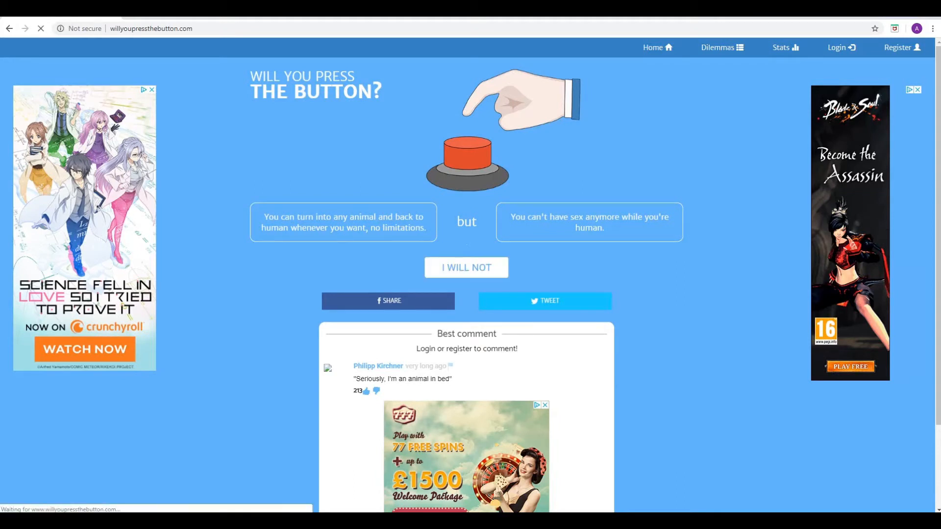
{"action": "left_click", "coordinate": [467, 267]}
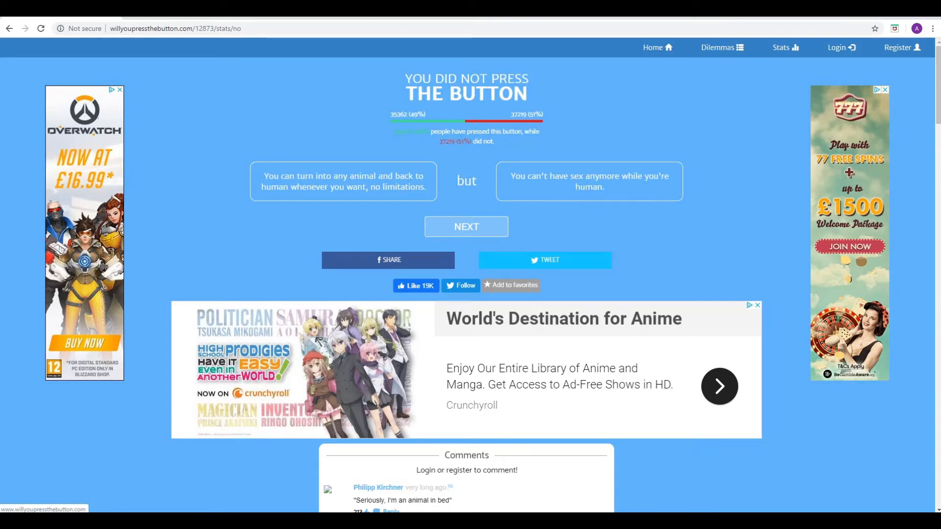
Advance to the trillion-dollars-but-die-in-twenty-years dilemma and refuse it, showing 48% versus 52%
{"action": "left_click", "coordinate": [466, 226]}
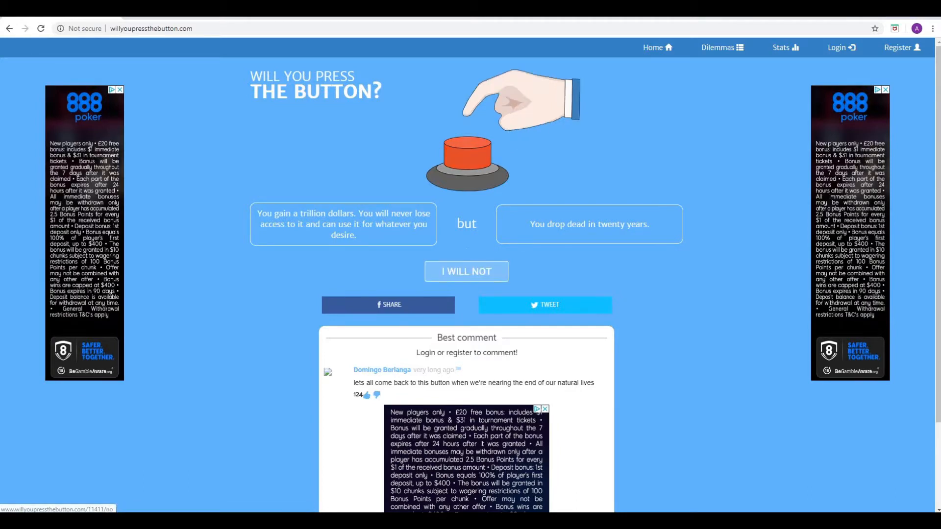
{"action": "left_click", "coordinate": [466, 270]}
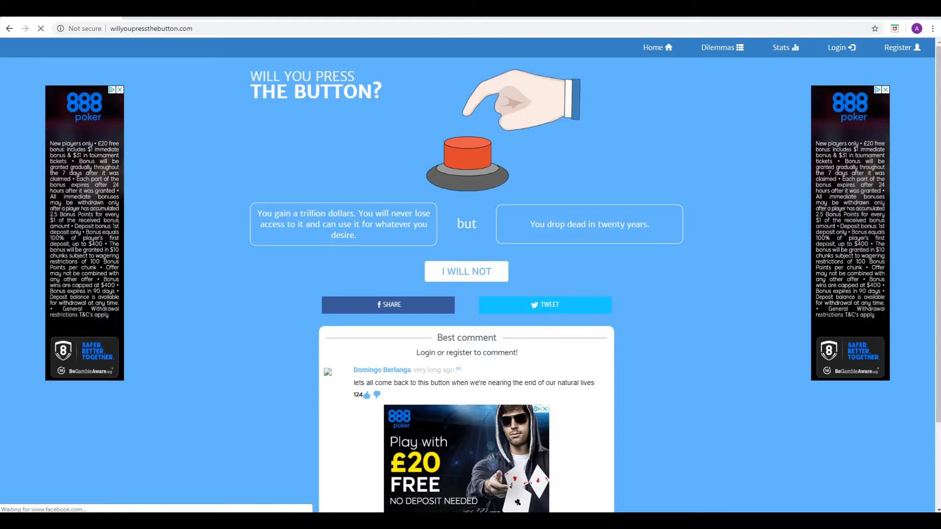
{"action": "left_click", "coordinate": [467, 271]}
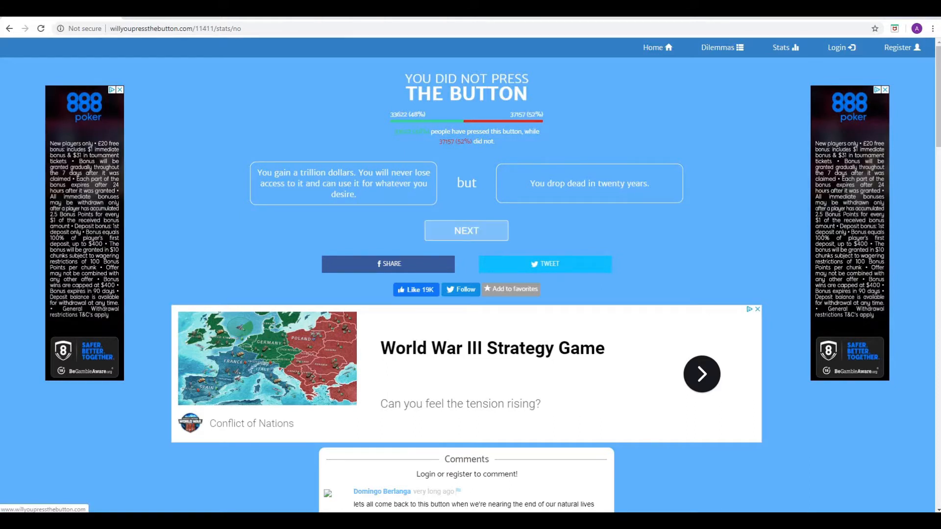
Advance to the president-with-Skrillex-as-vice dilemma and press, showing 66% versus 34%
{"action": "left_click", "coordinate": [466, 230]}
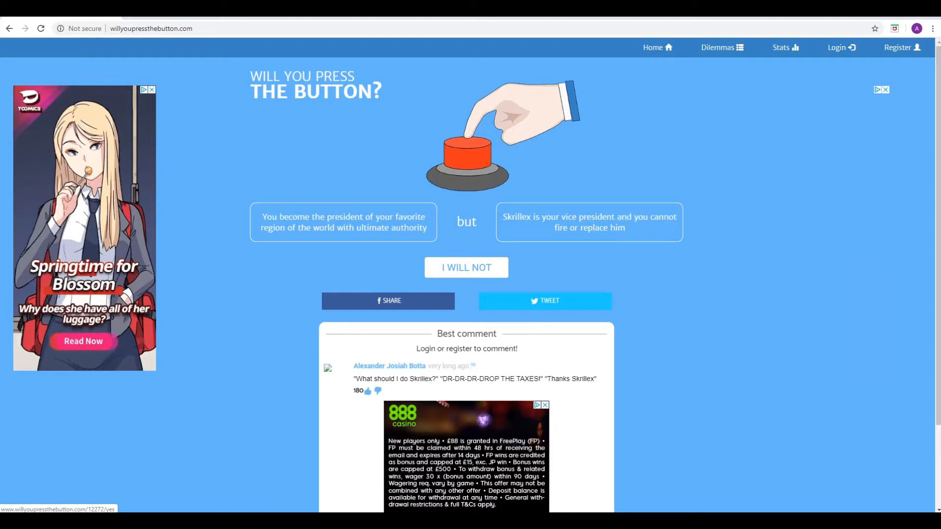
{"action": "left_click", "coordinate": [466, 157]}
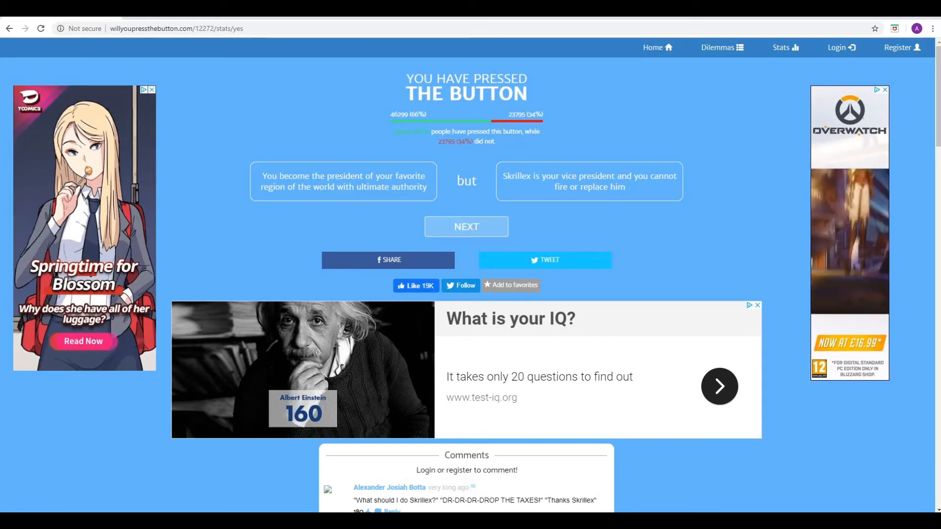
Advance to the Windows-Vista gaming computer dilemma and refuse it, showing 45% versus 55%
{"action": "left_click", "coordinate": [466, 226]}
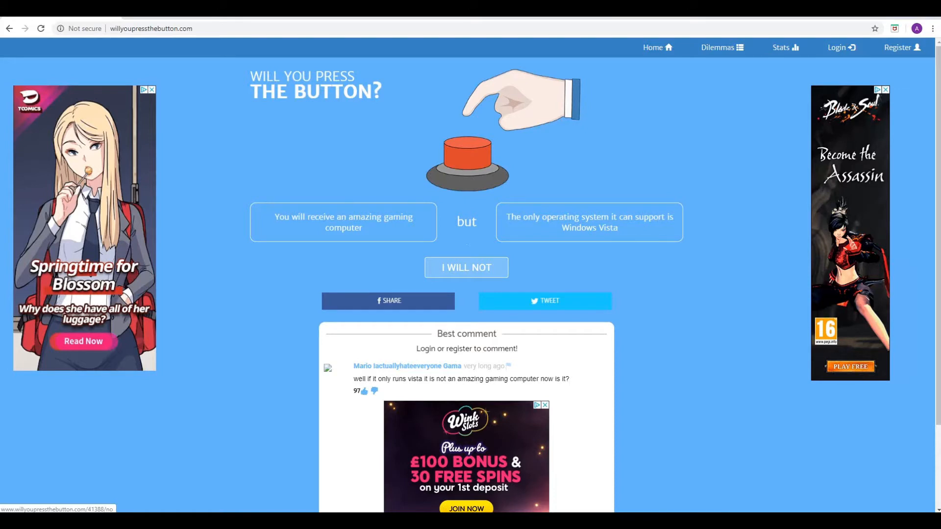
{"action": "left_click", "coordinate": [466, 266]}
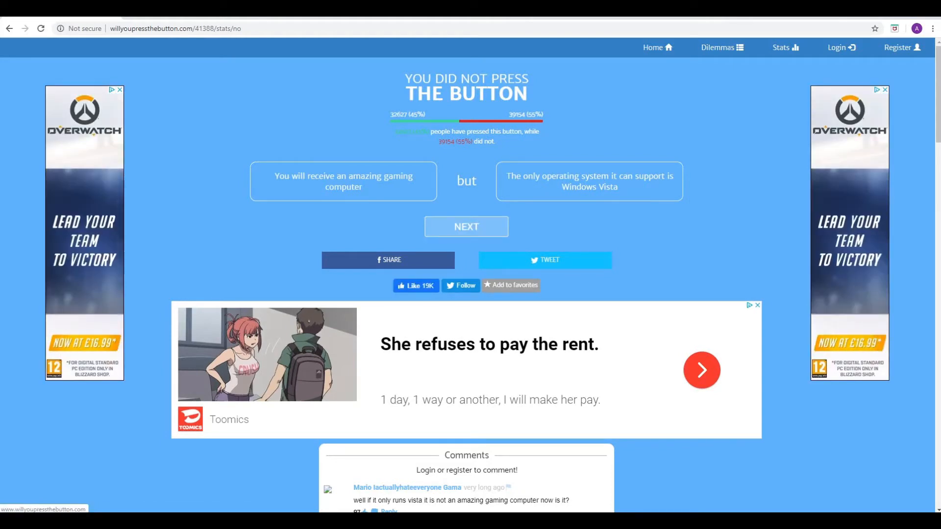
Advance to the invisibility-costs-lifespan dilemma and answer 'I will not'
{"action": "left_click", "coordinate": [467, 226]}
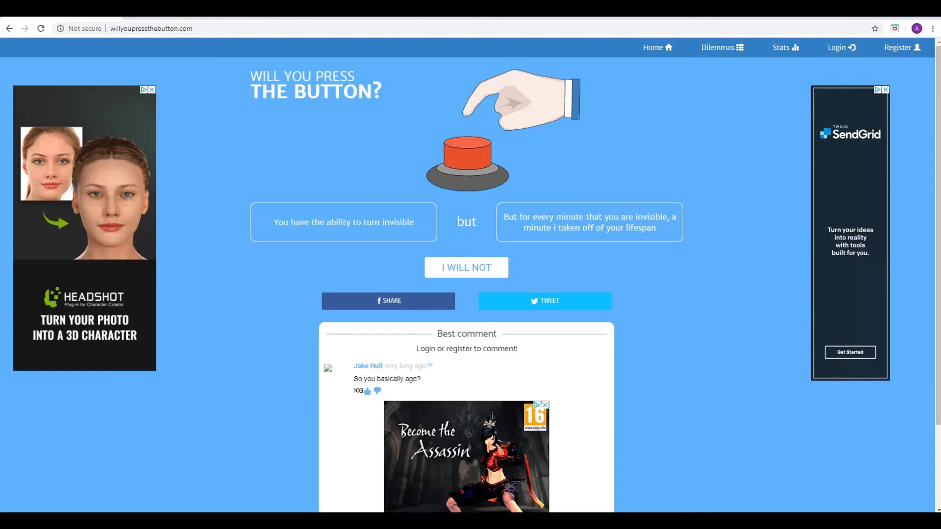
{"action": "mouse_move", "coordinate": [467, 267]}
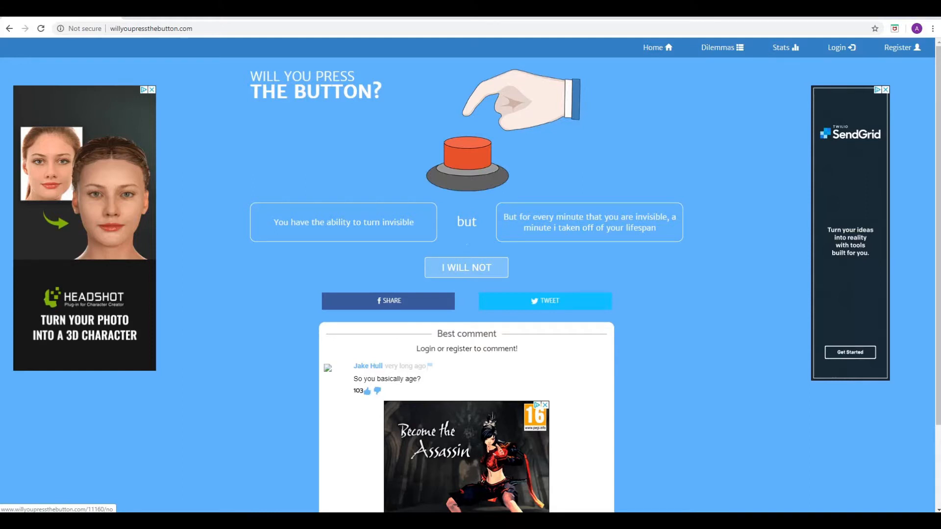
{"action": "left_click", "coordinate": [466, 267]}
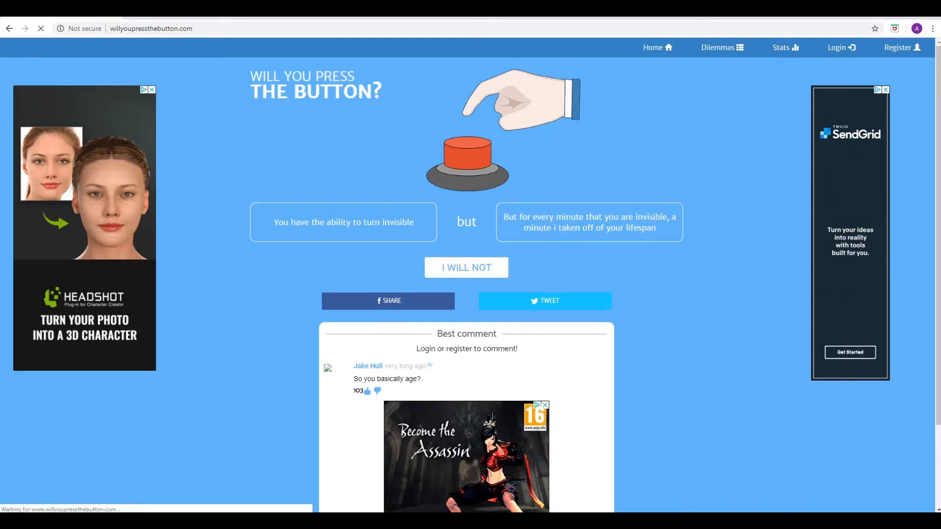
{"action": "left_click", "coordinate": [467, 267]}
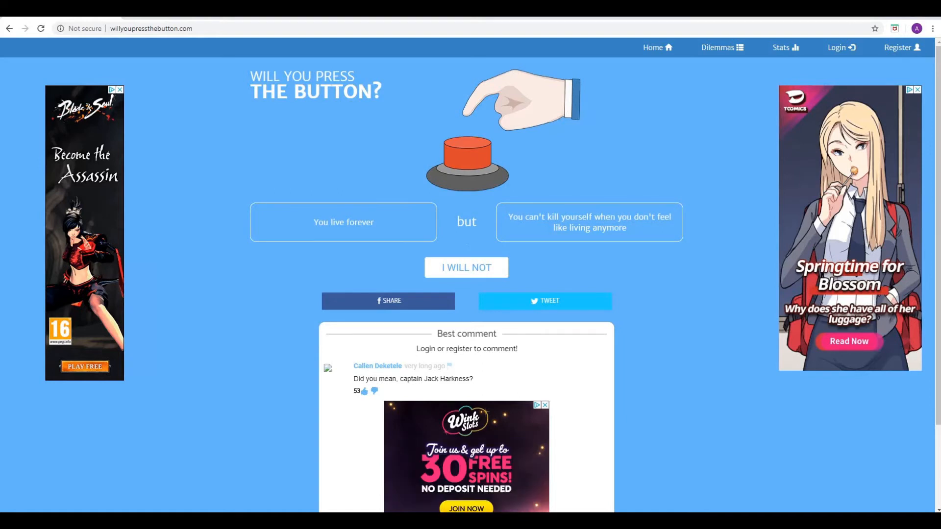
{"action": "mouse_move", "coordinate": [466, 268]}
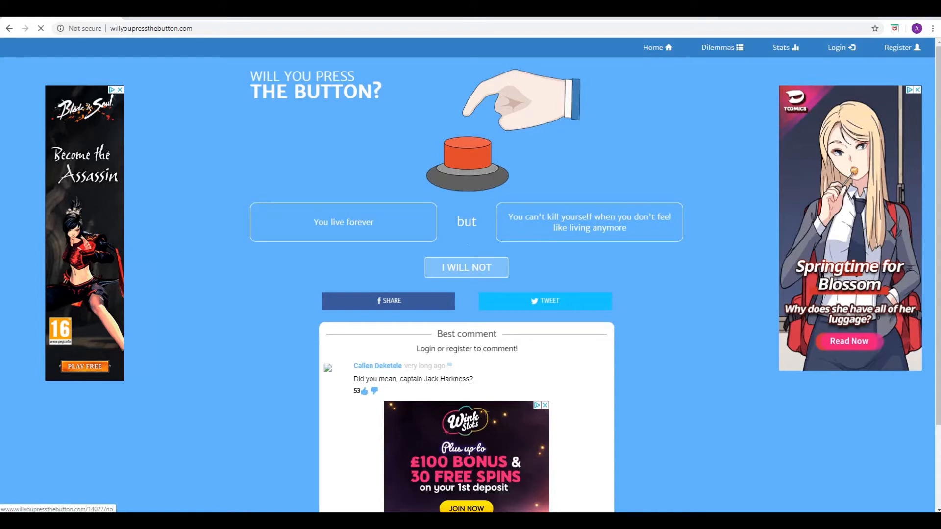
Refuse the live-forever dilemma, revealing 53% pressed versus 47% not
{"action": "left_click", "coordinate": [466, 266]}
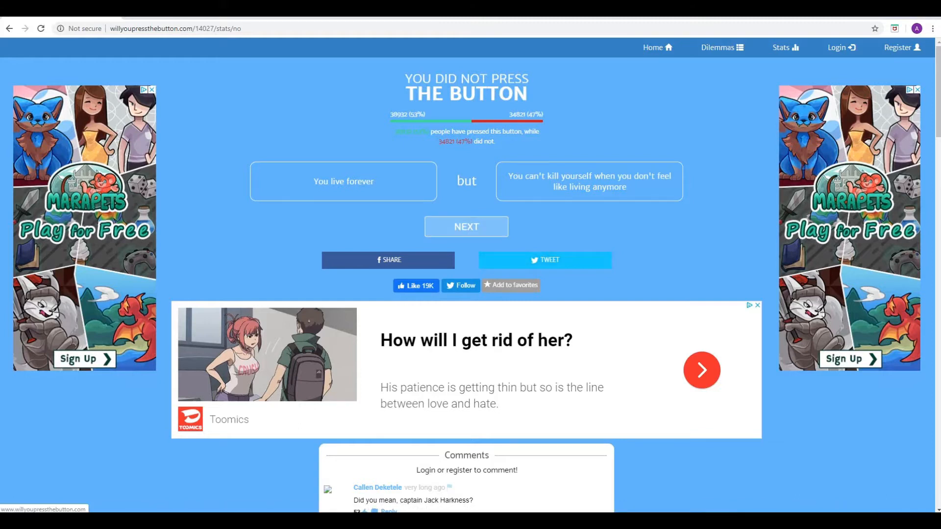
Advance to the cybernetics-surgery dilemma and press the button, showing 44% versus 56%
{"action": "left_click", "coordinate": [466, 226]}
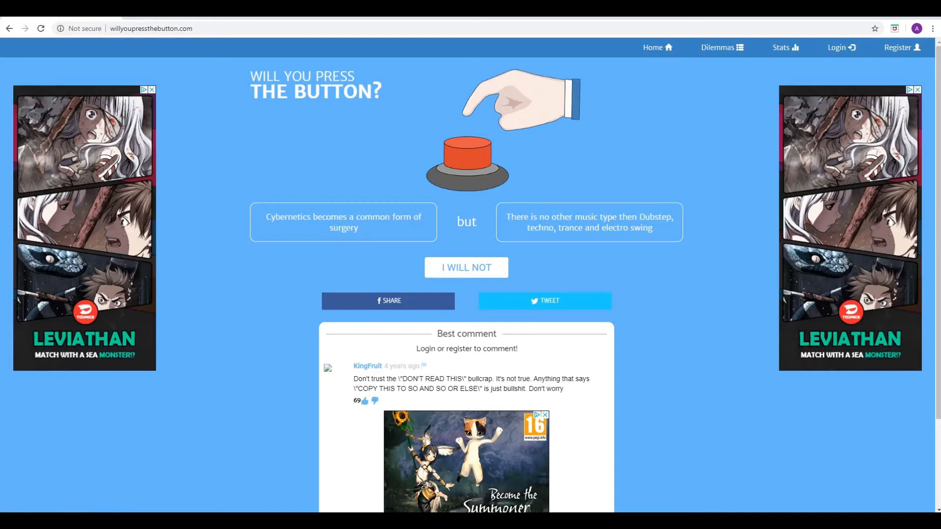
{"action": "left_click", "coordinate": [466, 152]}
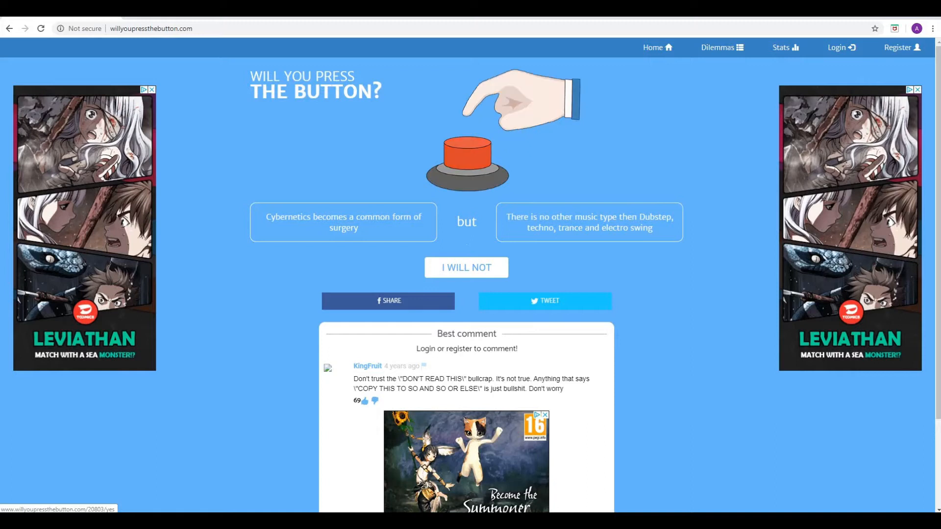
{"action": "left_click", "coordinate": [467, 155]}
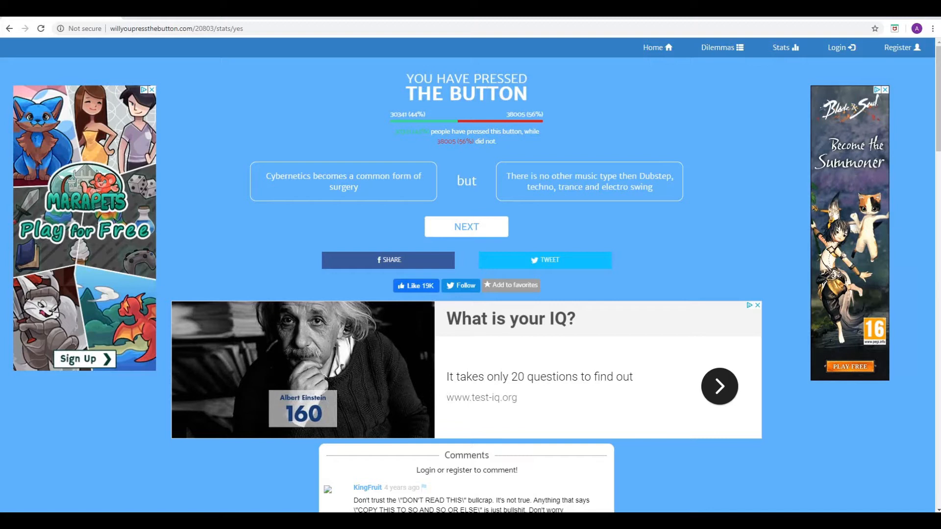
{"action": "mouse_move", "coordinate": [466, 226]}
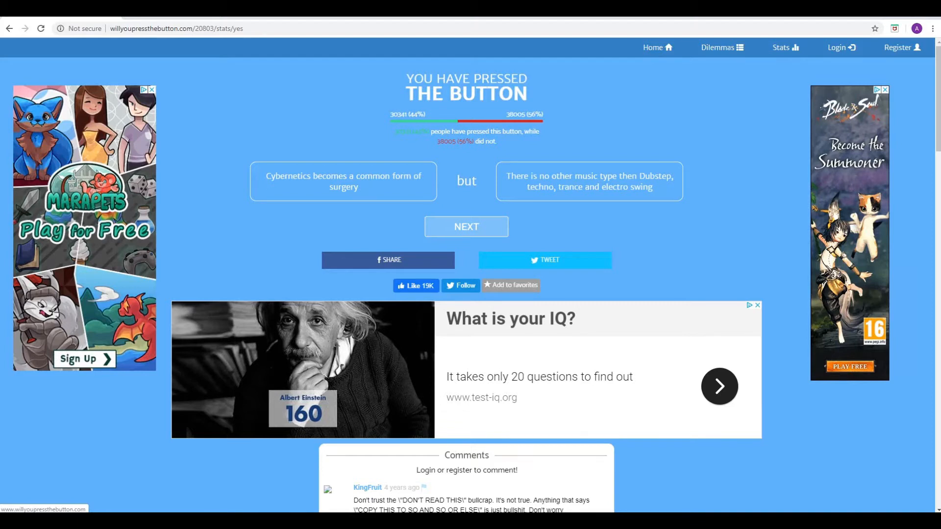
Advance to the taste-colours-but-blind dilemma and refuse it, showing 27% versus 73%
{"action": "left_click", "coordinate": [467, 227]}
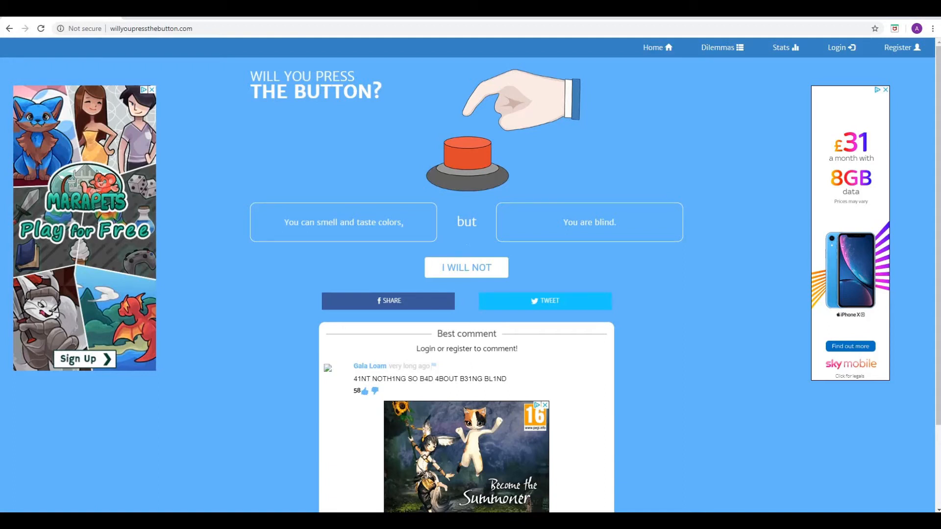
{"action": "mouse_move", "coordinate": [467, 267]}
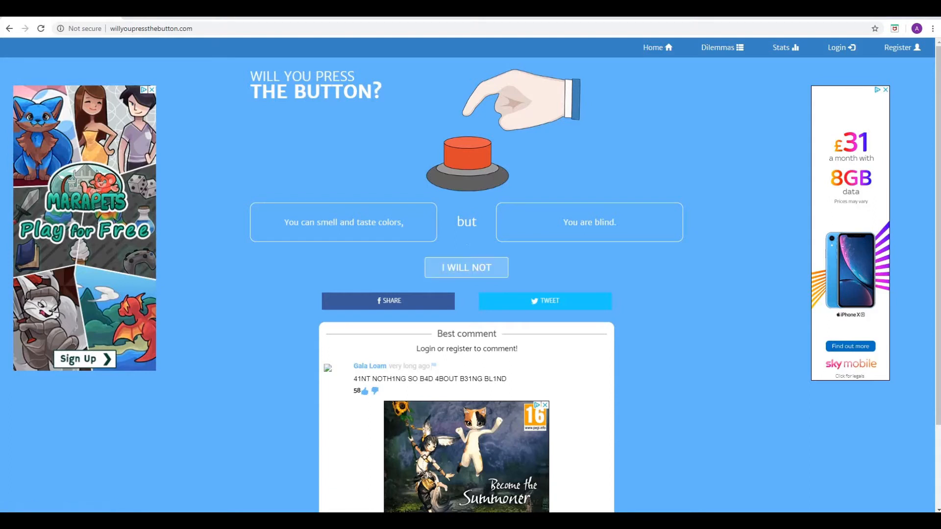
{"action": "mouse_move", "coordinate": [467, 268]}
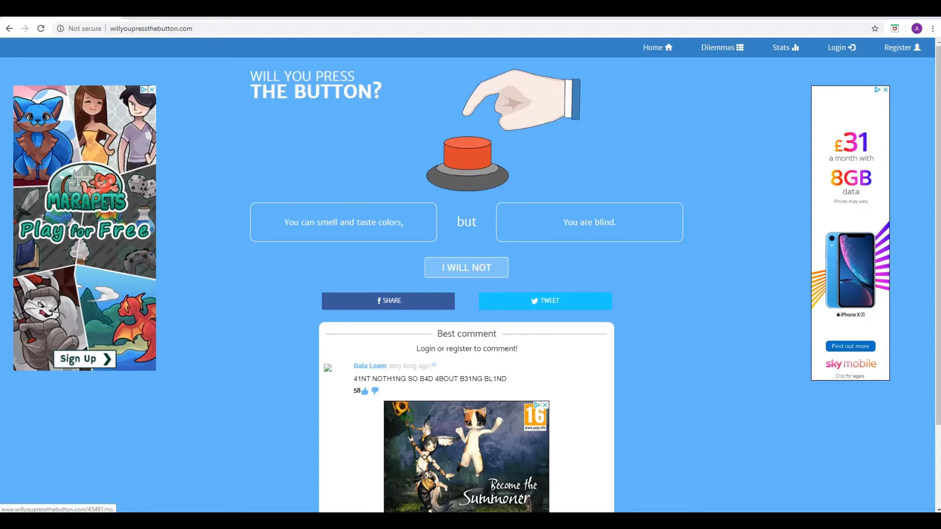
{"action": "left_click", "coordinate": [467, 267]}
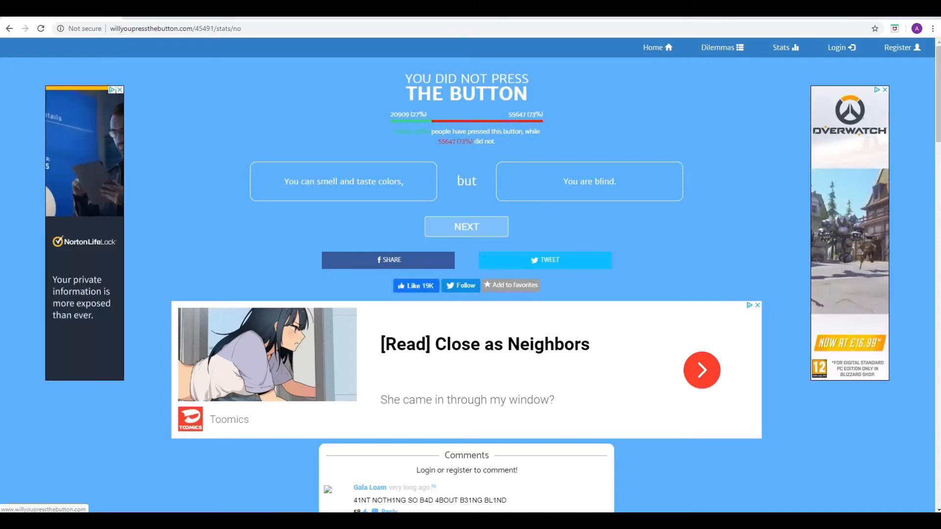
Advance to the Doritos-but-bacon-cancelled dilemma and press the button, showing 42% versus 58%
{"action": "left_click", "coordinate": [466, 228]}
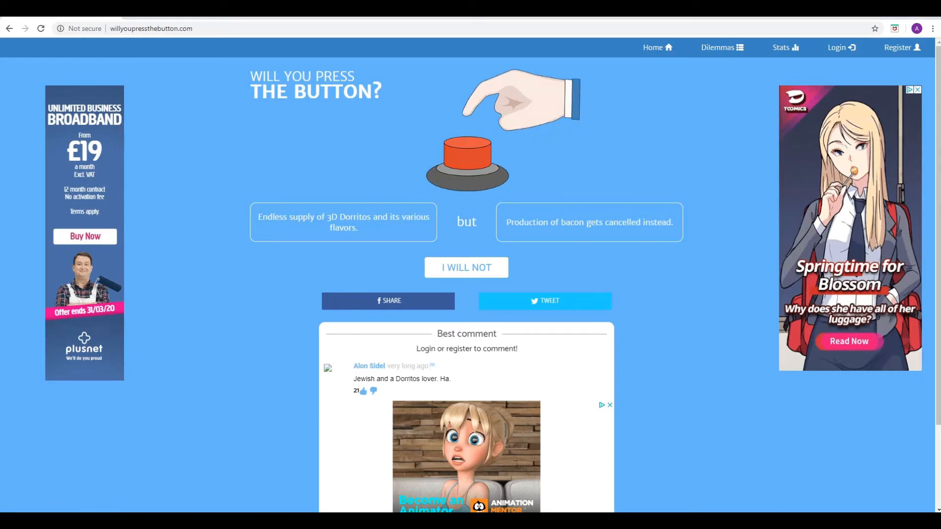
{"action": "left_click", "coordinate": [466, 152]}
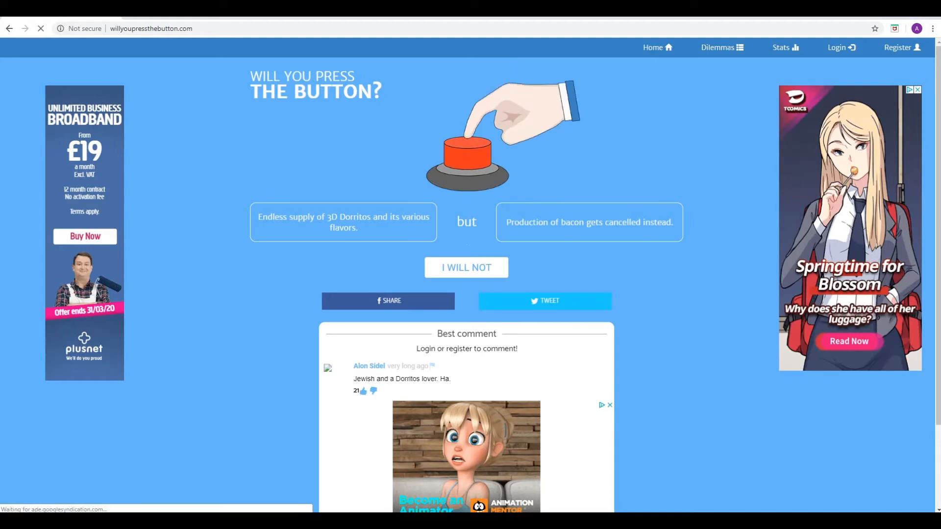
{"action": "left_click", "coordinate": [466, 157]}
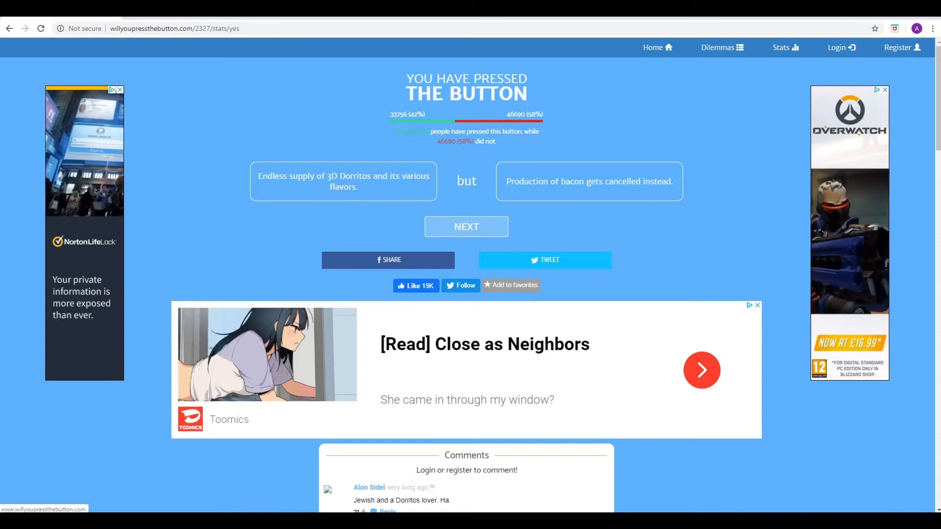
Advance to the appearance-redesign dilemma and choose 'I will not'
{"action": "left_click", "coordinate": [467, 226]}
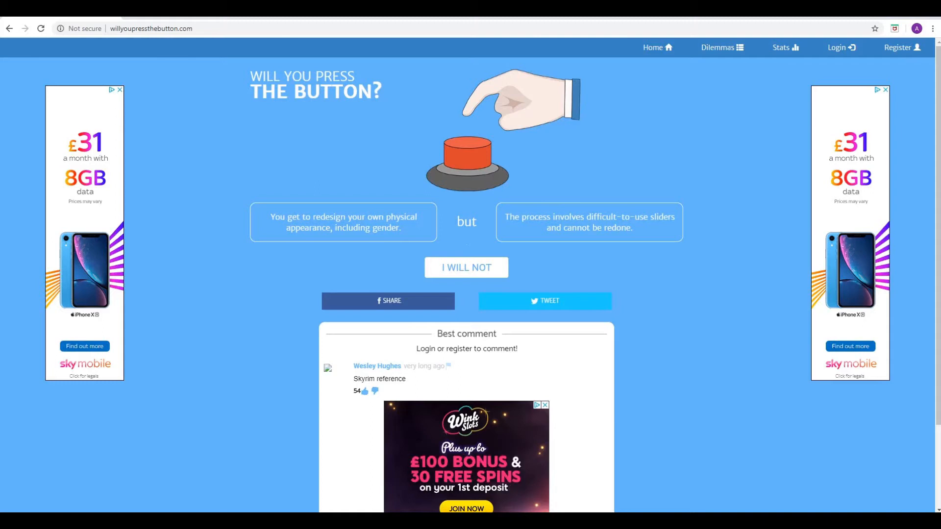
{"action": "left_click", "coordinate": [466, 267]}
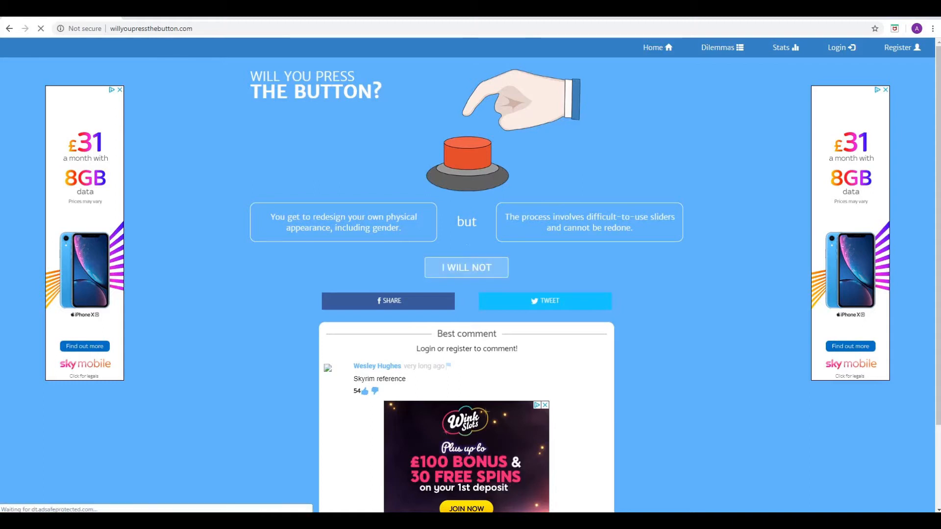
Submit the refusal and view the 57% pressed / 43% not results
{"action": "left_click", "coordinate": [467, 267]}
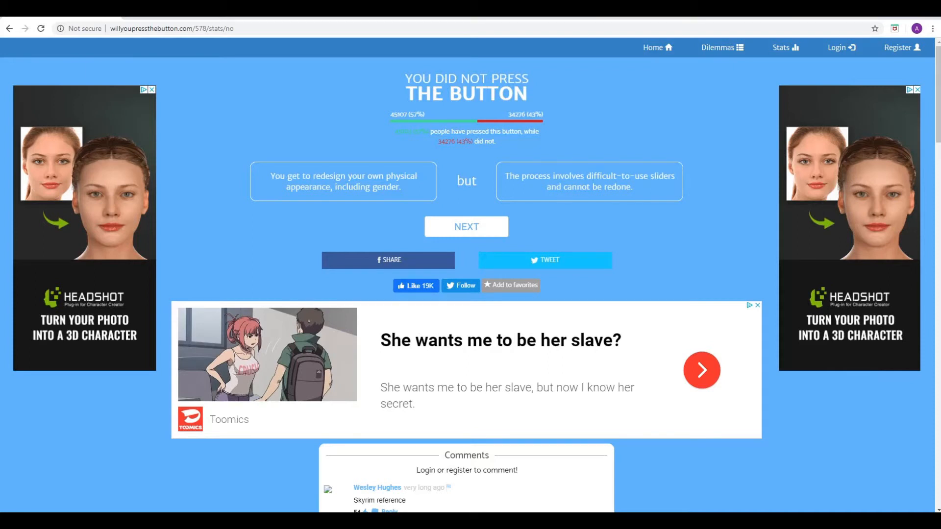
{"action": "mouse_move", "coordinate": [467, 226]}
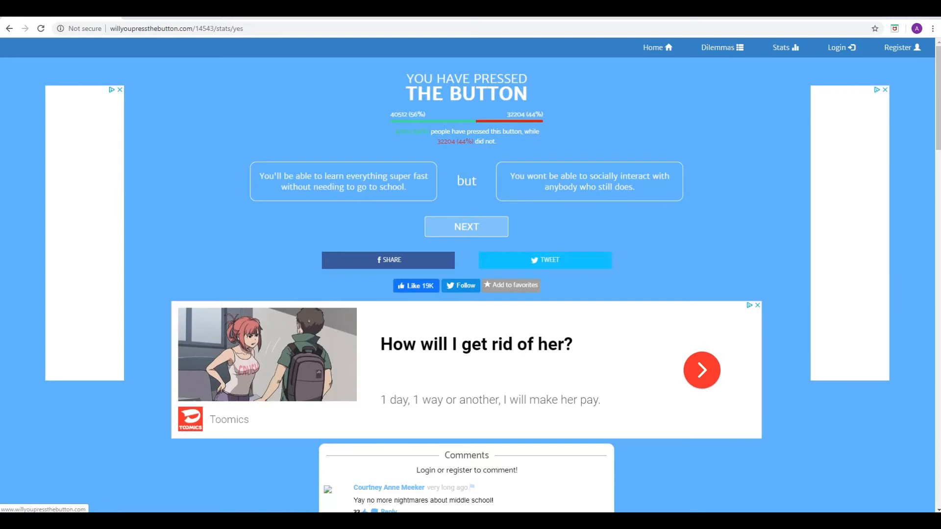
Leave the learn-everything-fast results (56% / 44%) for the next dilemma
{"action": "left_click", "coordinate": [466, 227]}
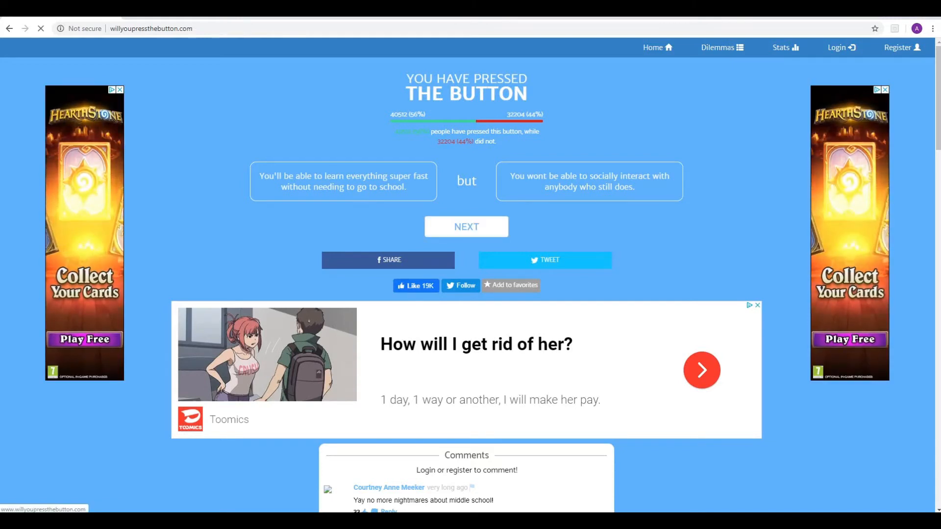
Decline the appearance-and-move-countries dilemma, seeing 51% pressed versus 49% not
{"action": "left_click", "coordinate": [467, 227]}
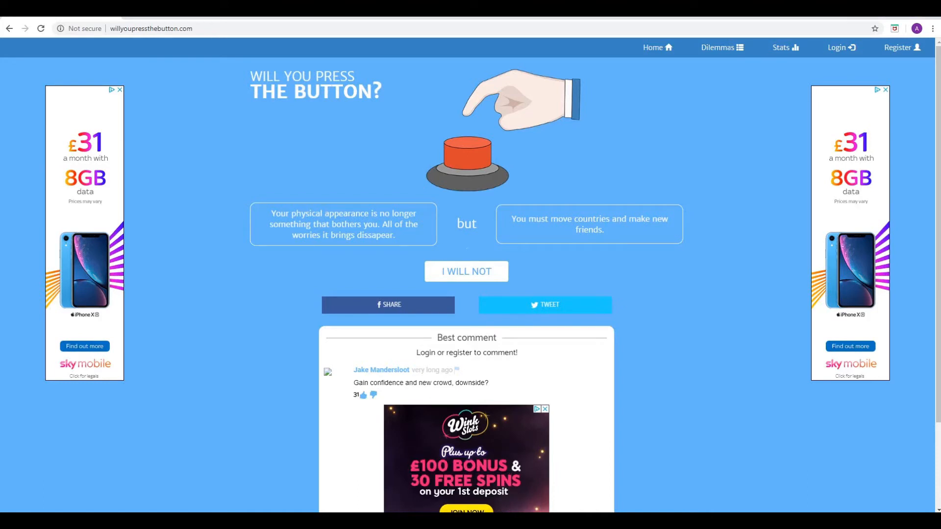
{"action": "left_click", "coordinate": [467, 270]}
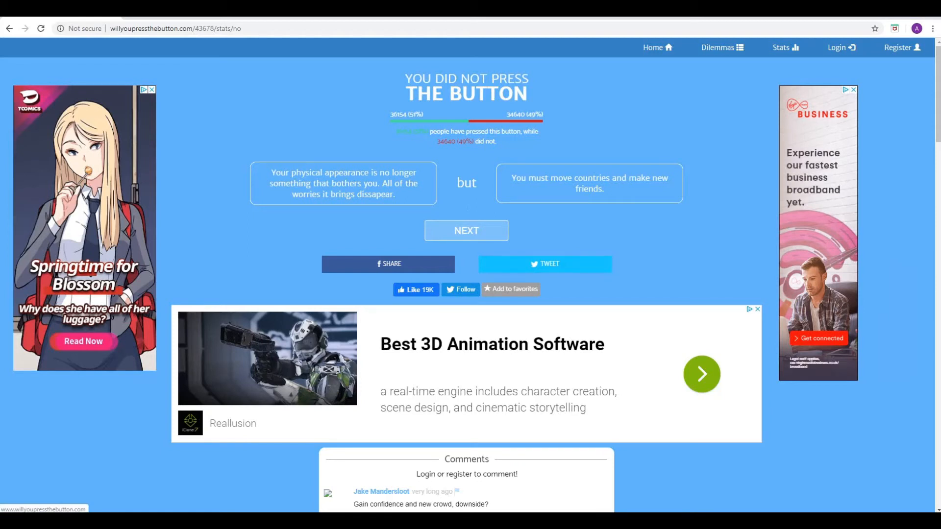
Decline the switch-lights-but-go-blind dilemma (33% / 67%) and move on
{"action": "left_click", "coordinate": [467, 230]}
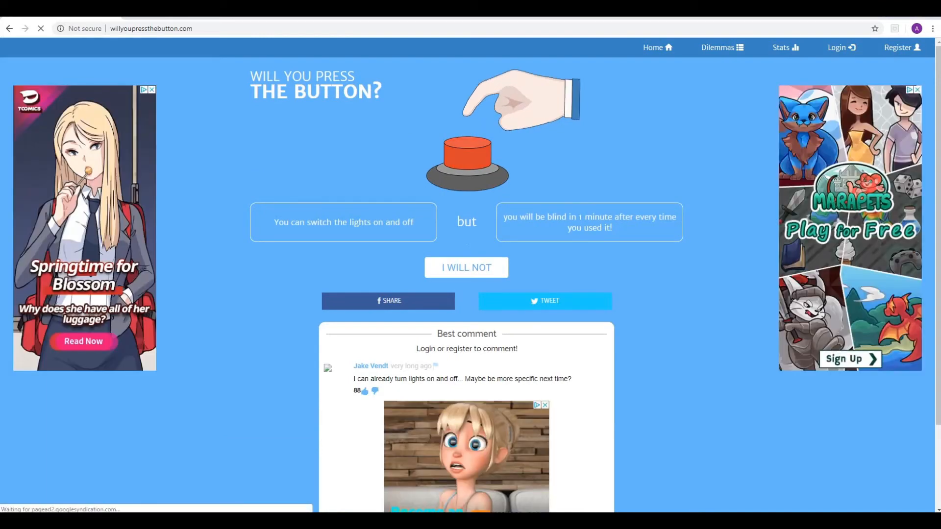
{"action": "left_click", "coordinate": [42, 29]}
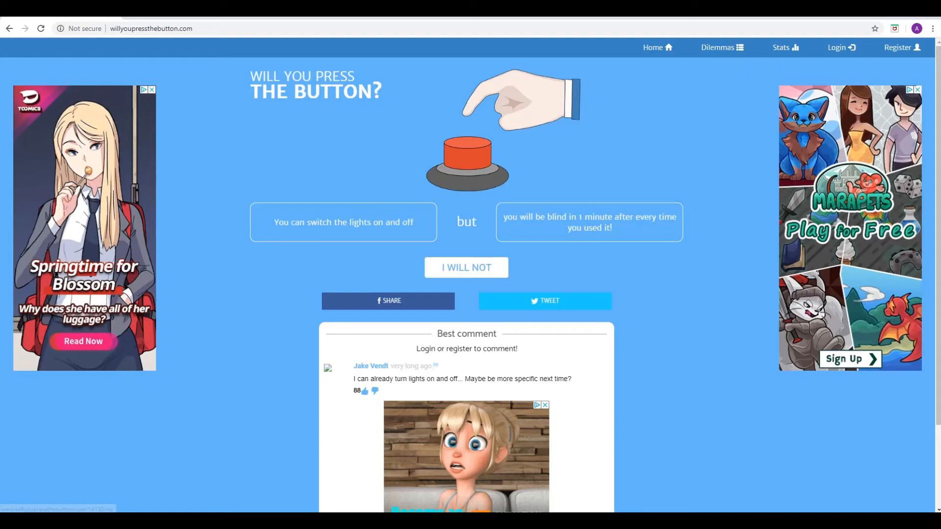
{"action": "left_click", "coordinate": [466, 268]}
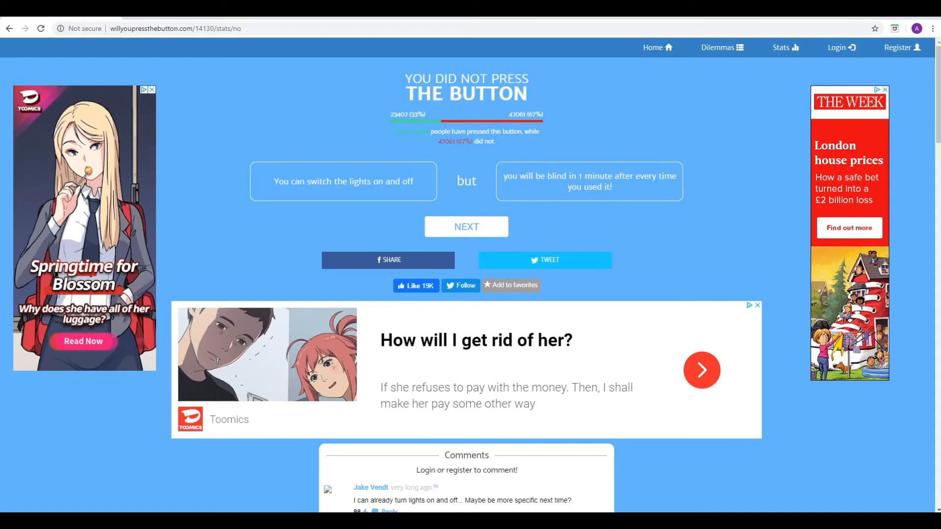
{"action": "left_click", "coordinate": [466, 226]}
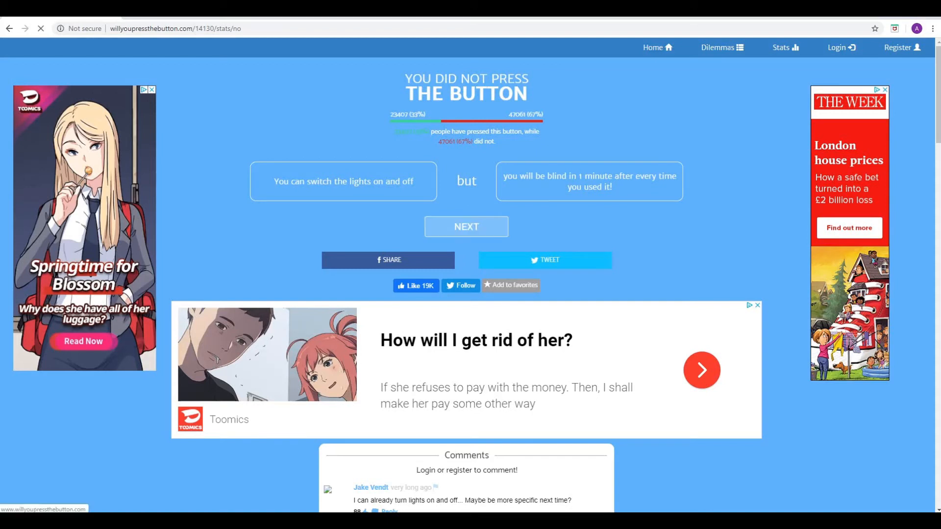
Decline the gender-switching dilemma, seeing 27% pressed versus 73% not
{"action": "left_click", "coordinate": [467, 227]}
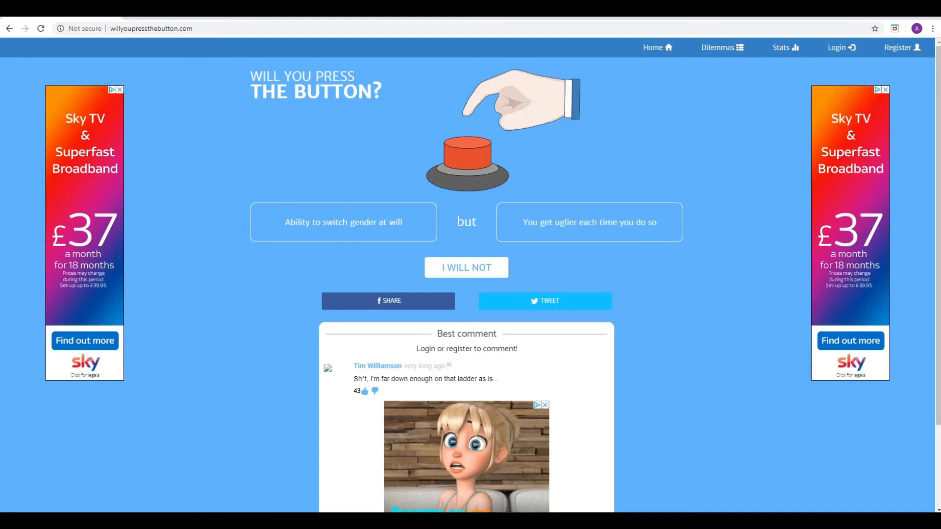
{"action": "left_click", "coordinate": [466, 157]}
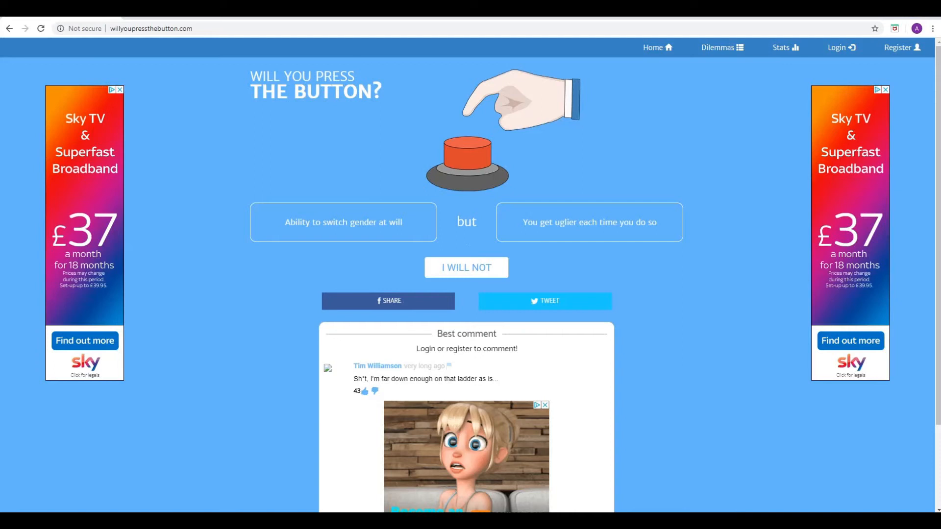
{"action": "left_click", "coordinate": [467, 267]}
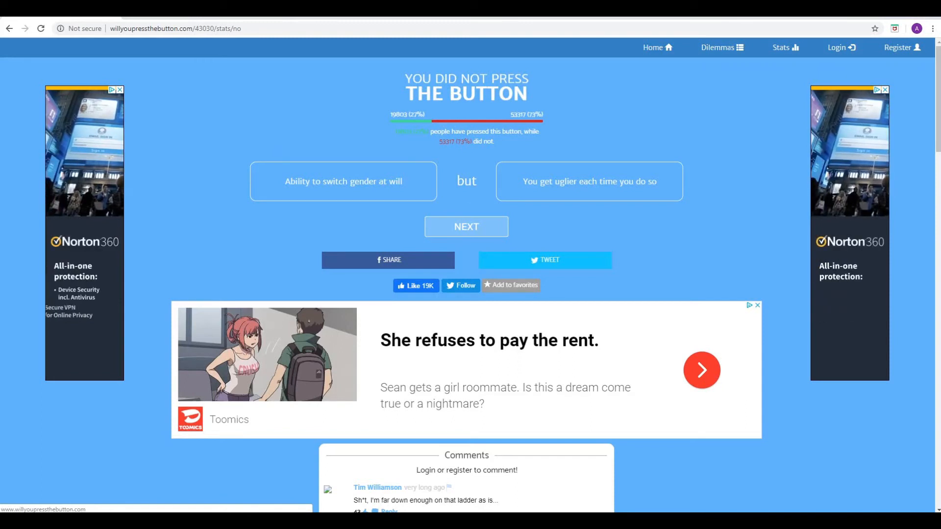
Advance to the make-everyone-happy-but-die-in-two-years dilemma and decline it
{"action": "left_click", "coordinate": [466, 226]}
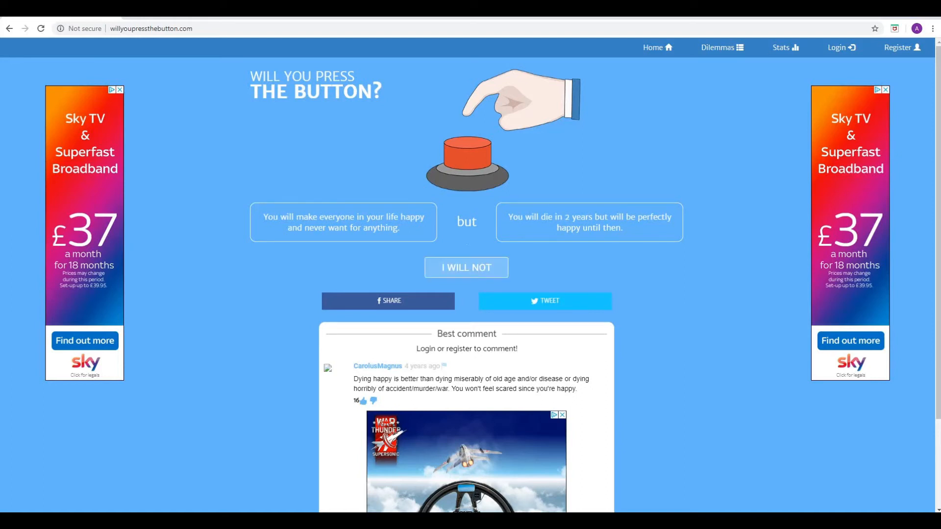
{"action": "left_click", "coordinate": [466, 266]}
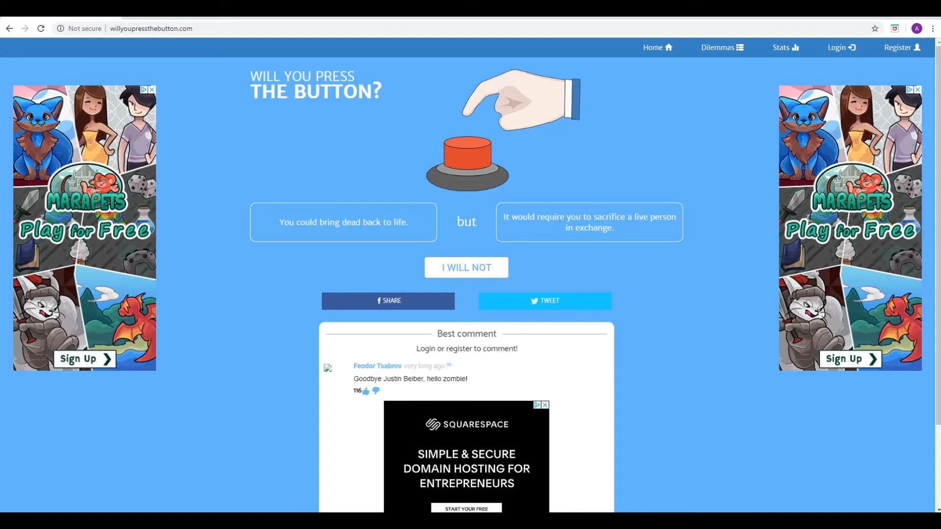
{"action": "mouse_move", "coordinate": [467, 268]}
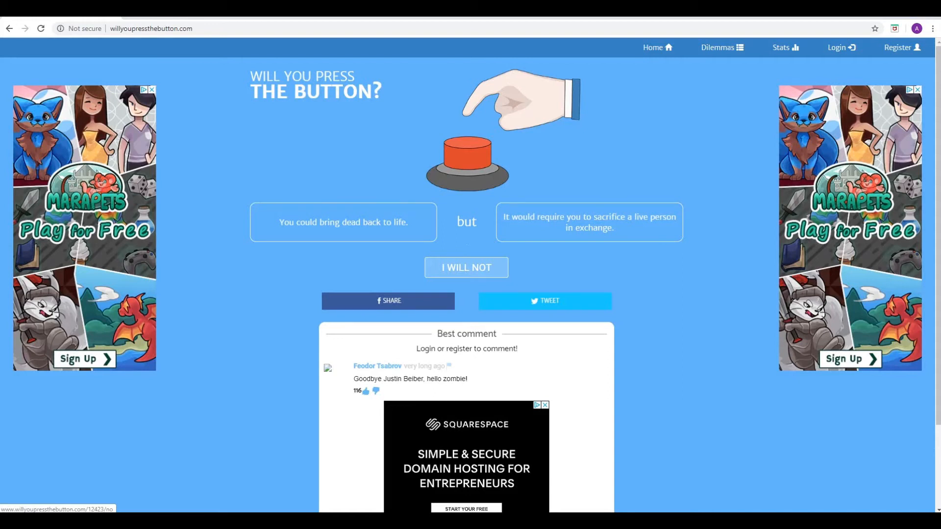
Decline the bring-the-dead-back-to-life dilemma
{"action": "left_click", "coordinate": [467, 267]}
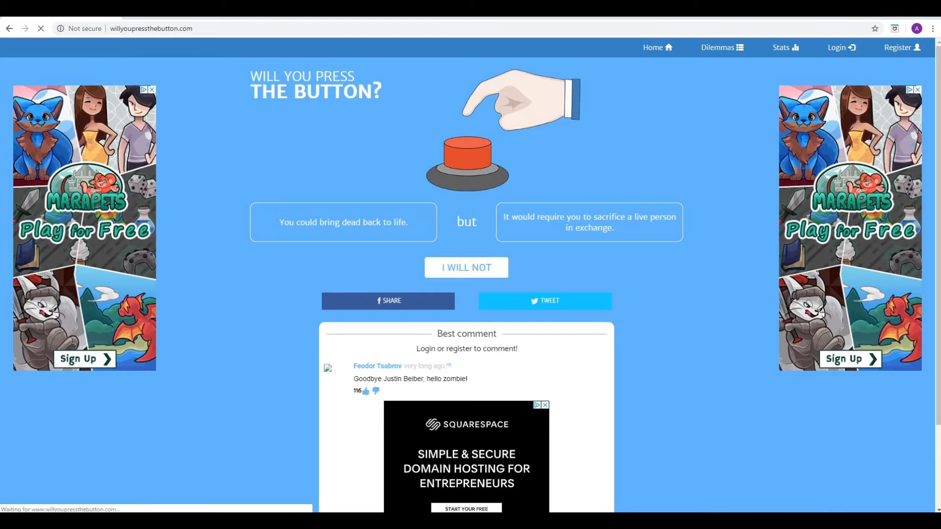
Advance to the time-travel dilemma about dying near your past self
{"action": "left_click", "coordinate": [466, 268]}
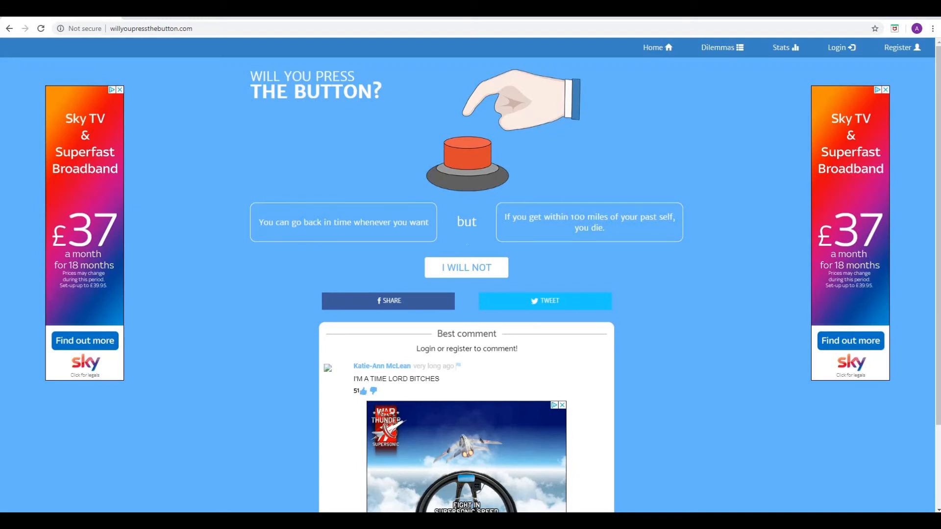
Press the button on the time-travel dilemma (57% / 43%) and move on
{"action": "left_click", "coordinate": [467, 152]}
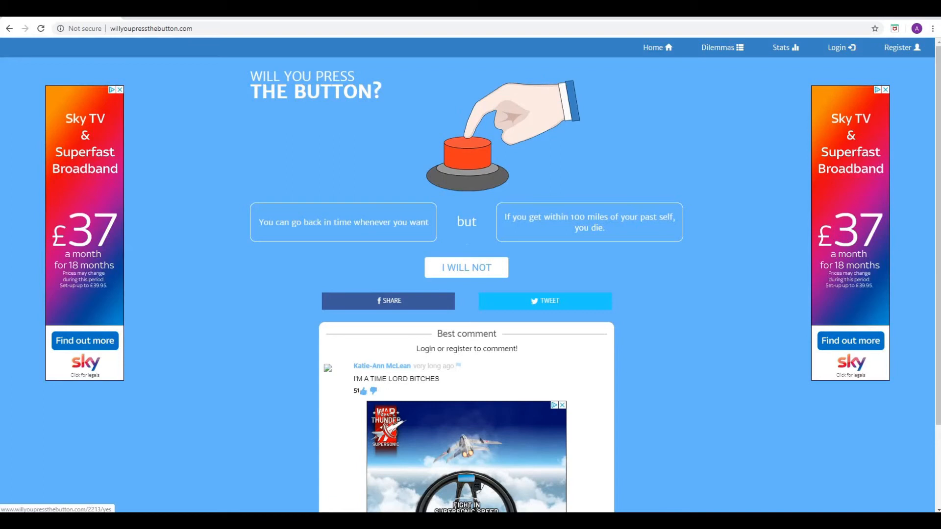
{"action": "left_click", "coordinate": [466, 152]}
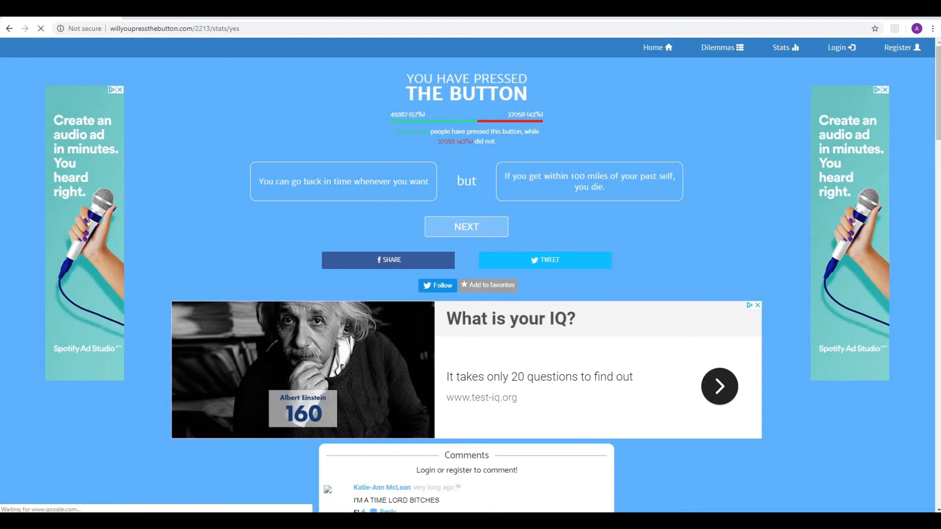
{"action": "left_click", "coordinate": [466, 226]}
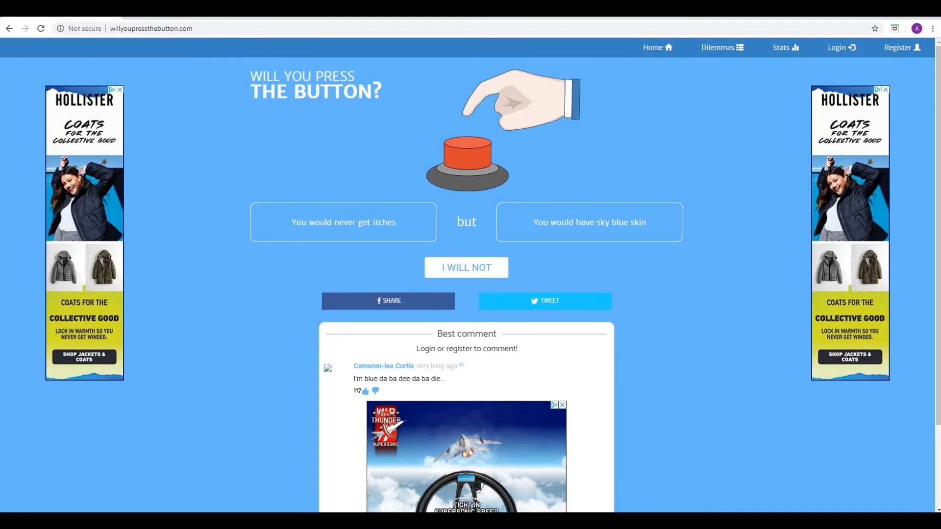
Decline the itches/sky-blue-skin dilemma, see 46% pressed vs 54% not, and continue
{"action": "left_click", "coordinate": [467, 155]}
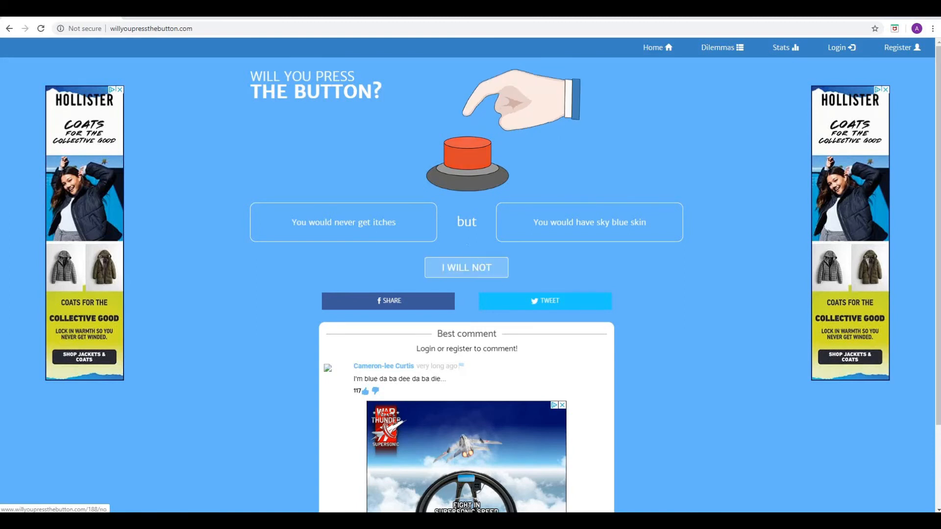
{"action": "left_click", "coordinate": [466, 267]}
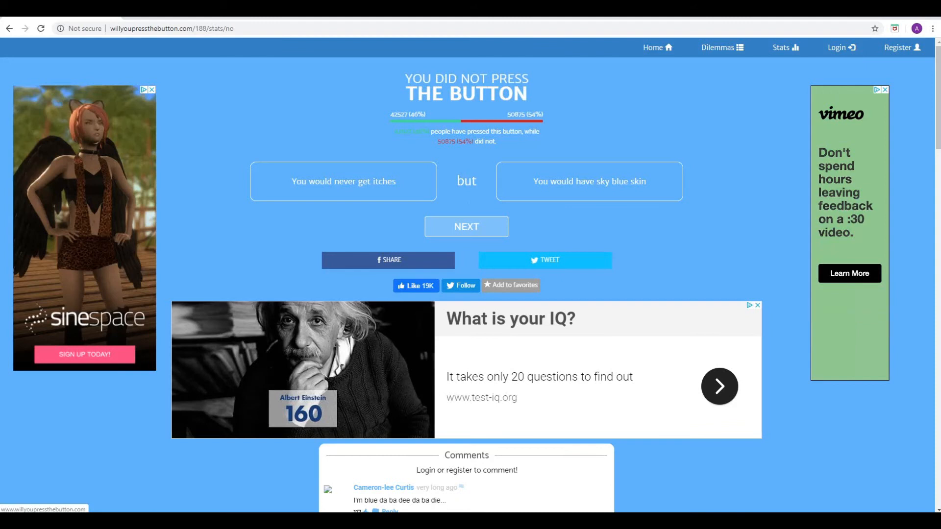
{"action": "left_click", "coordinate": [467, 227]}
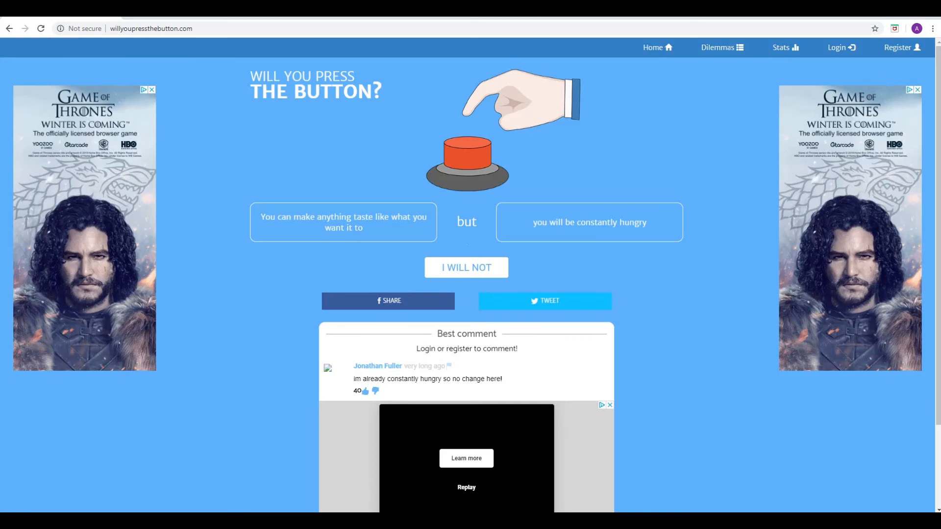
{"action": "mouse_move", "coordinate": [467, 267]}
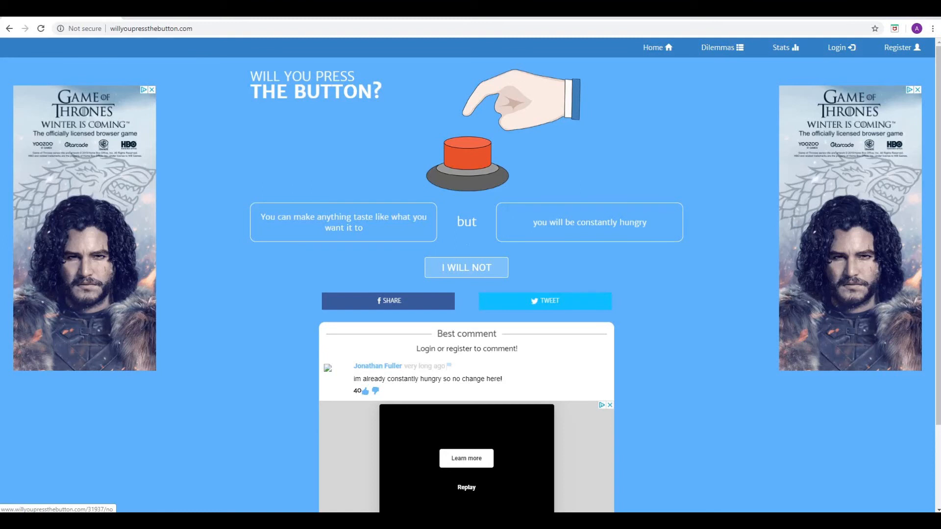
Decline the taste-versus-constant-hunger dilemma, see 45% pressed vs 55% not, and continue
{"action": "left_click", "coordinate": [467, 266]}
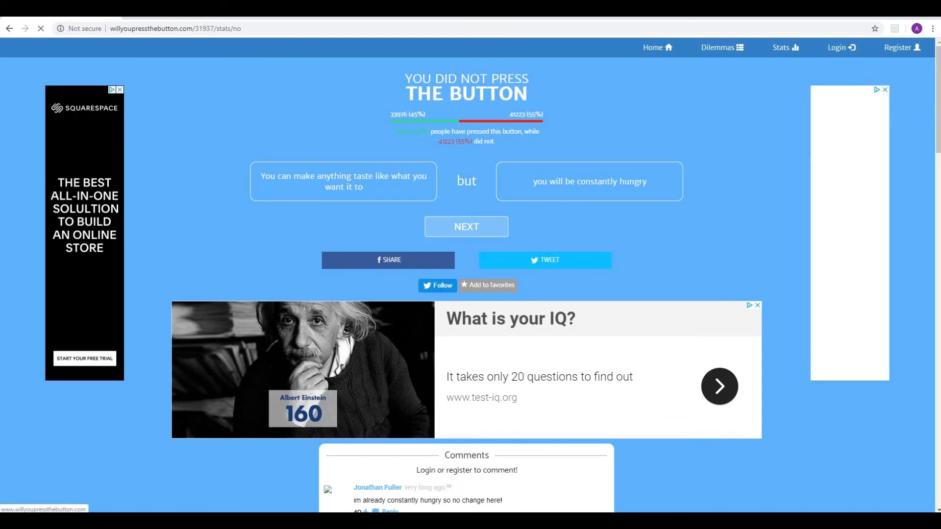
{"action": "left_click", "coordinate": [466, 226]}
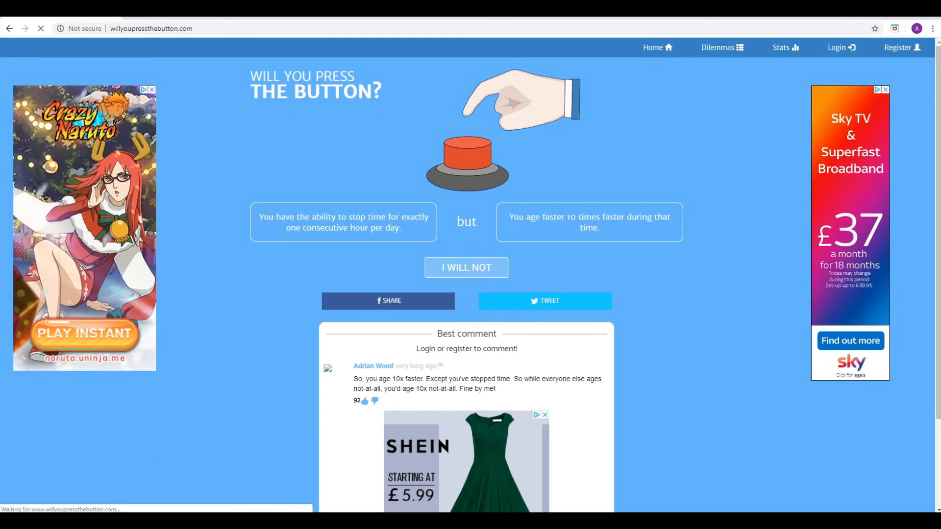
Decline the stop-time-but-age-ten-times-faster dilemma and see 45% pressed vs 55% not
{"action": "left_click", "coordinate": [467, 267]}
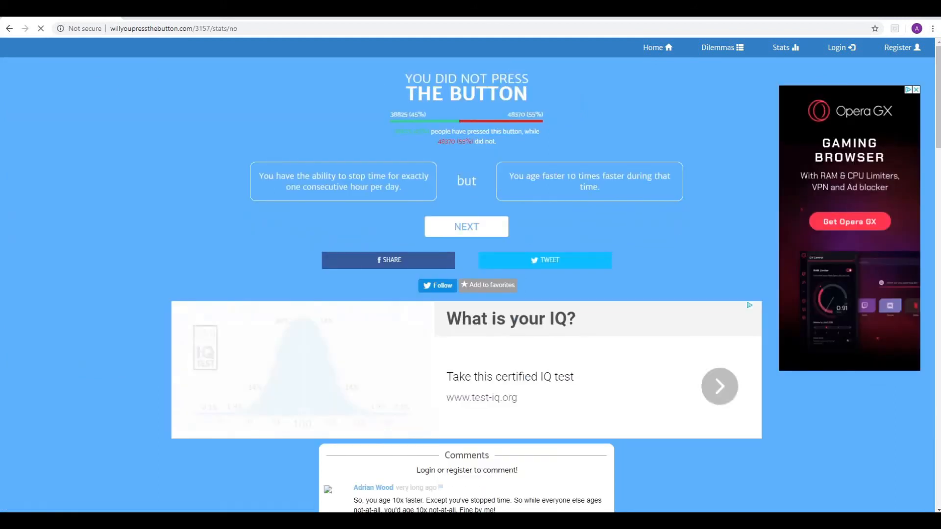